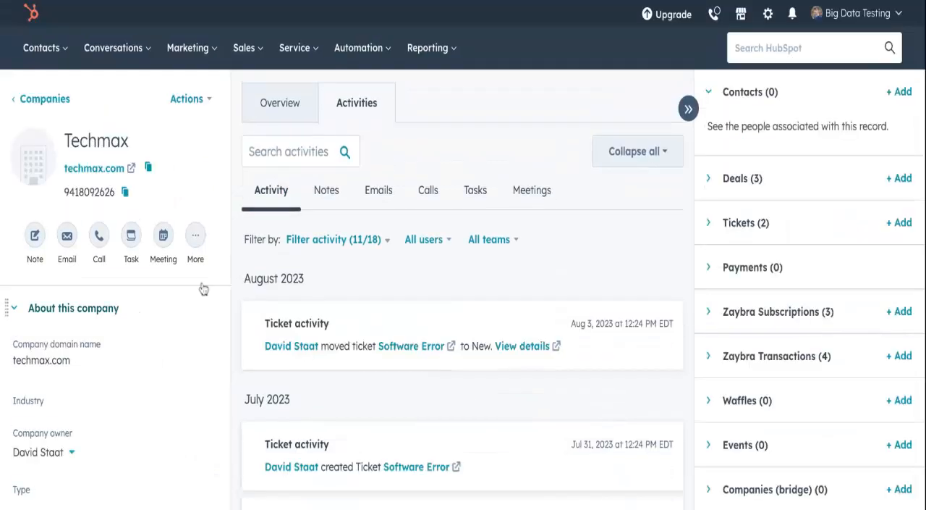
# - Add Donald McTest to Techmax, then select Piper's techmax.com contact to associate
pyautogui.click(899, 92)
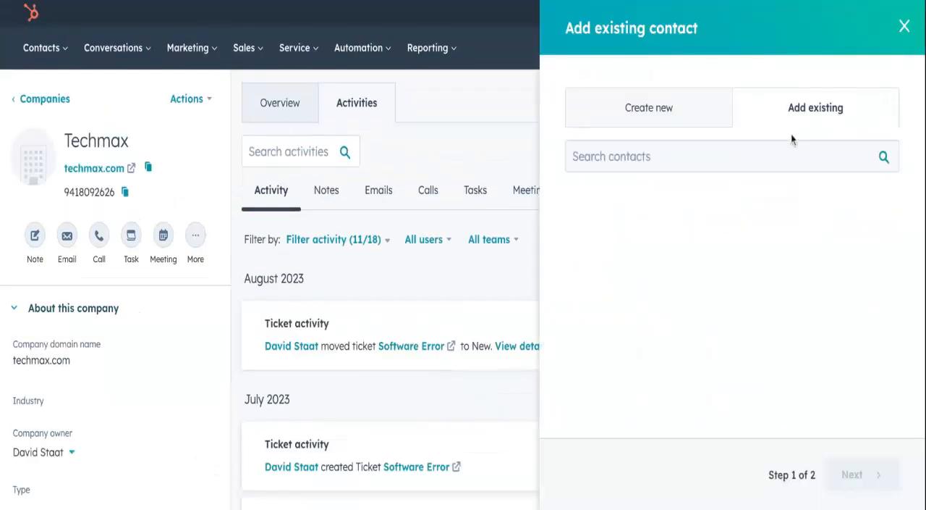
pyautogui.write('Donald McTest')
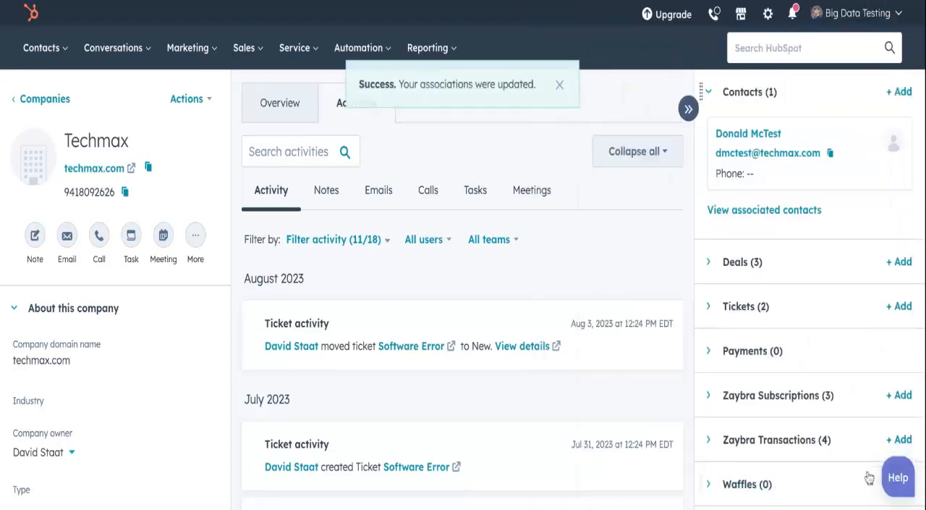
pyautogui.click(899, 91)
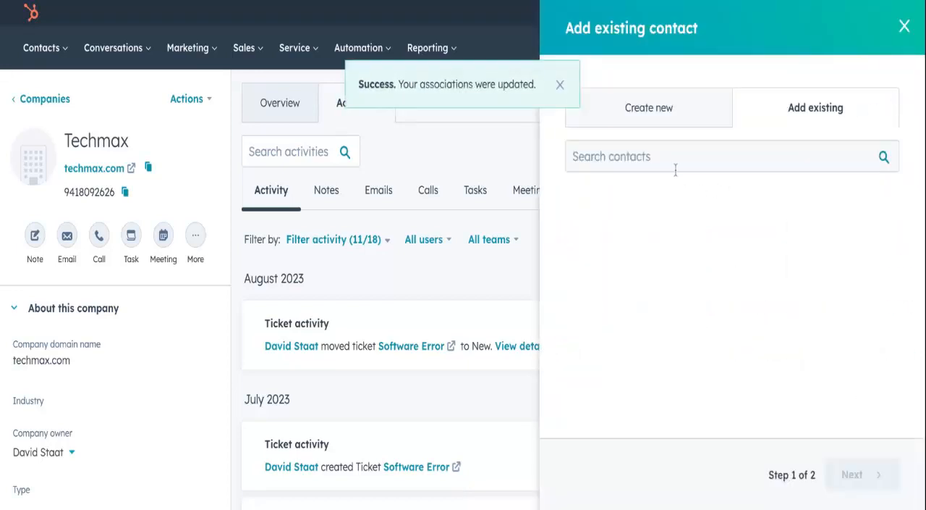
pyautogui.write('Piper')
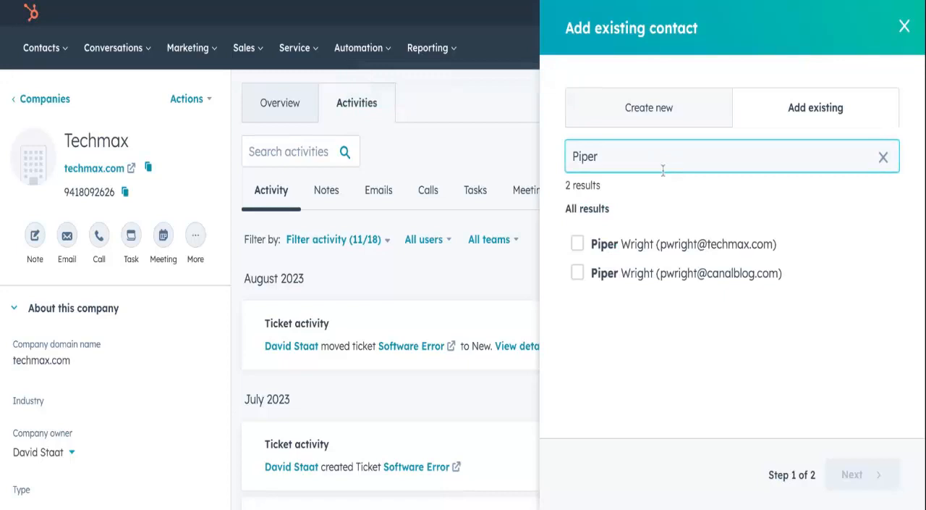
pyautogui.click(577, 243)
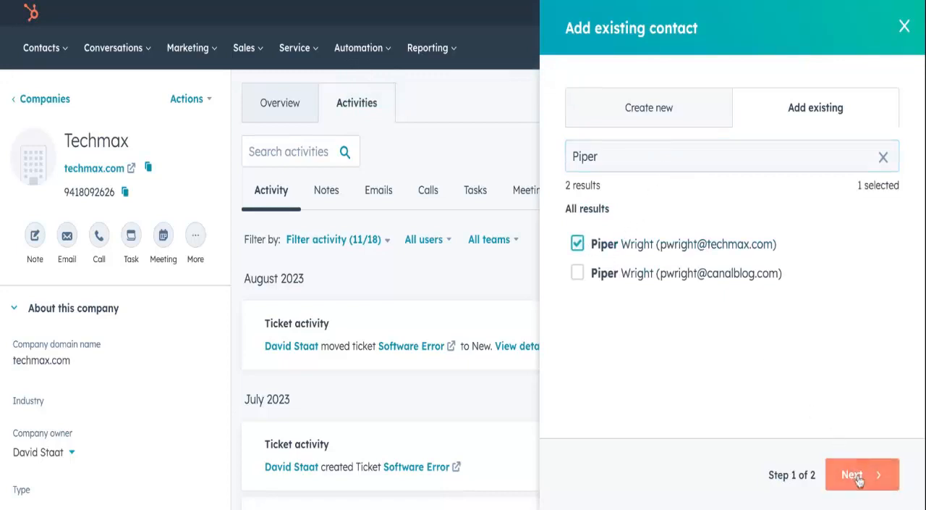
pyautogui.click(861, 474)
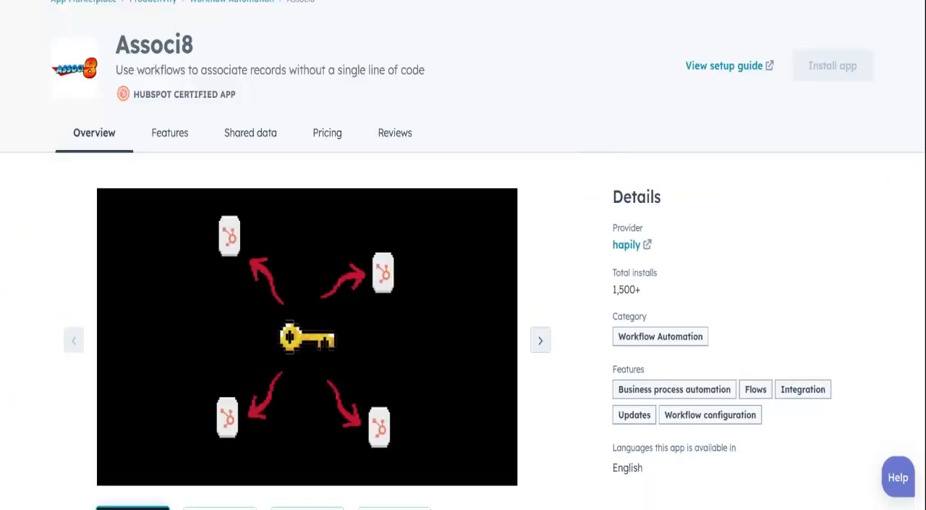
pyautogui.scroll(-3)
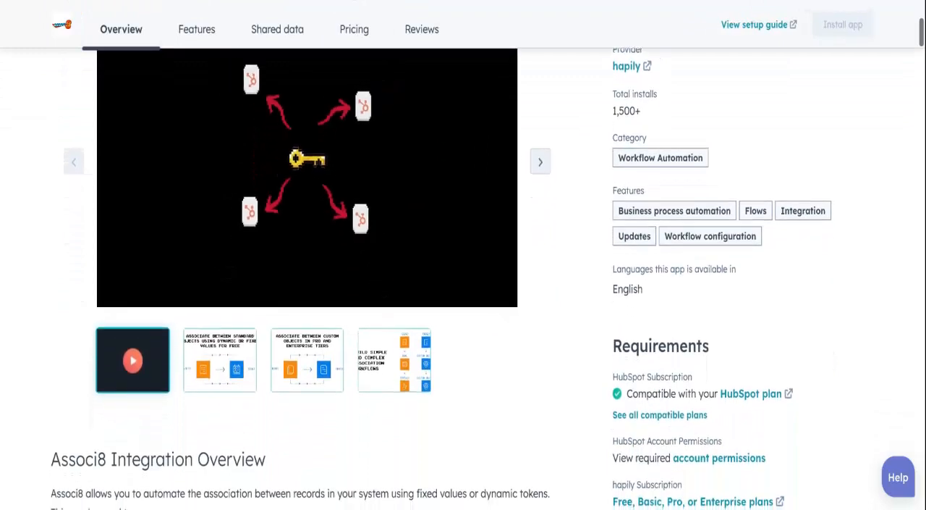
pyautogui.scroll(-3)
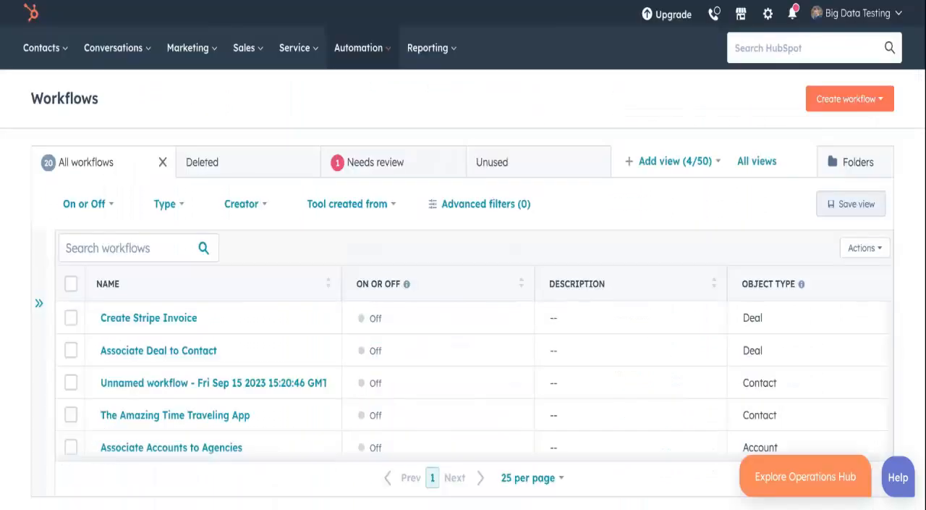
# - Create a blank contact-based workflow enrolling contacts whose Email Domain is known
pyautogui.click(850, 99)
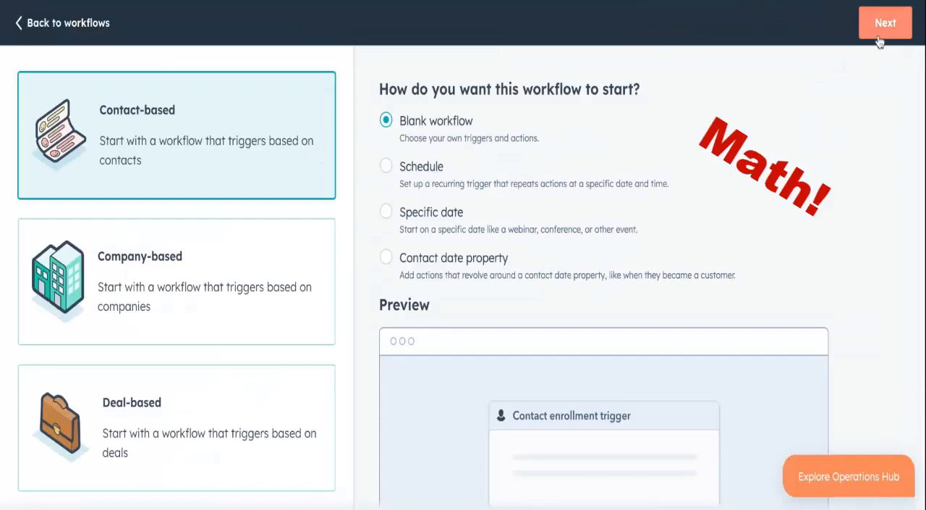
pyautogui.click(885, 23)
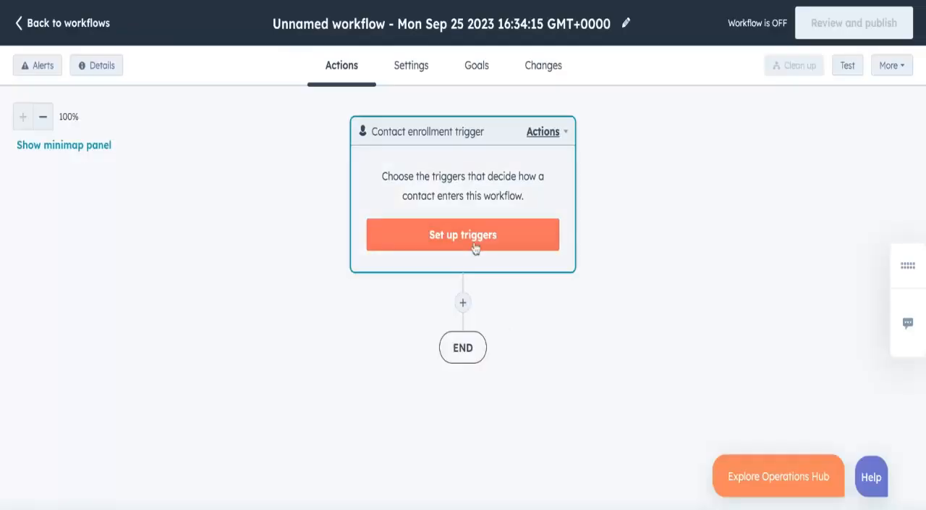
pyautogui.click(463, 233)
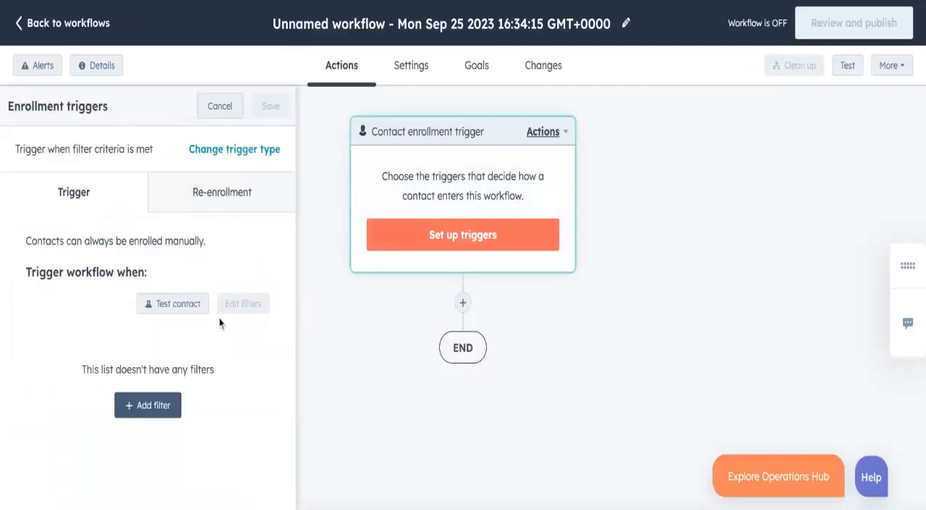
pyautogui.click(147, 405)
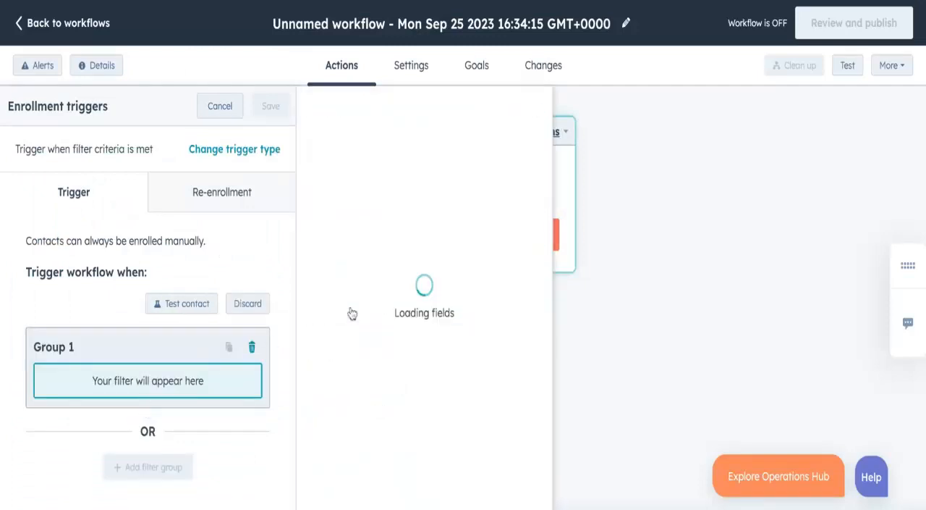
pyautogui.write('email')
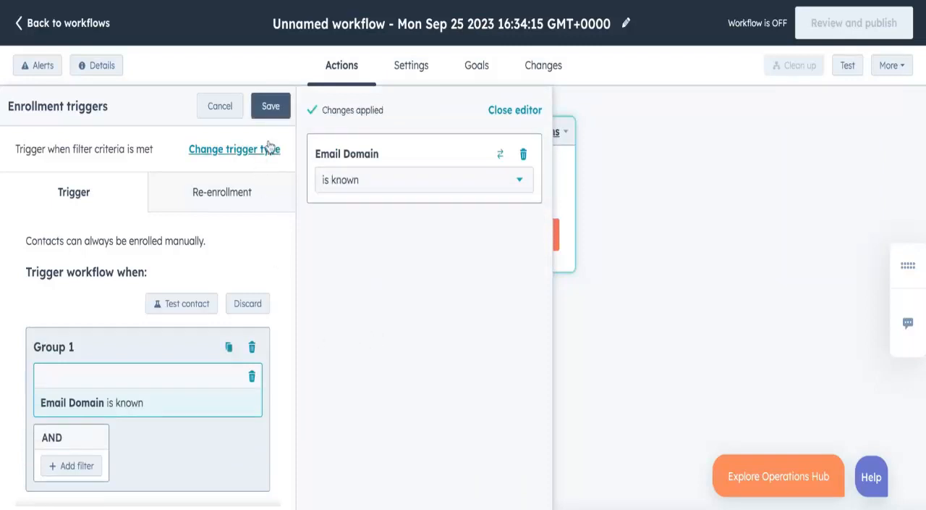
pyautogui.click(270, 105)
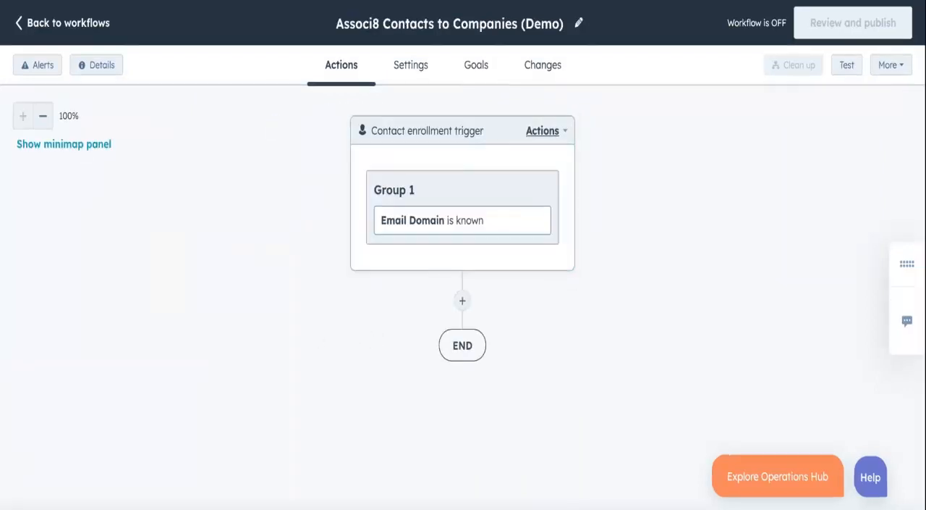
# - Insert an Associ8 - Contact action below the enrollment trigger
pyautogui.click(463, 300)
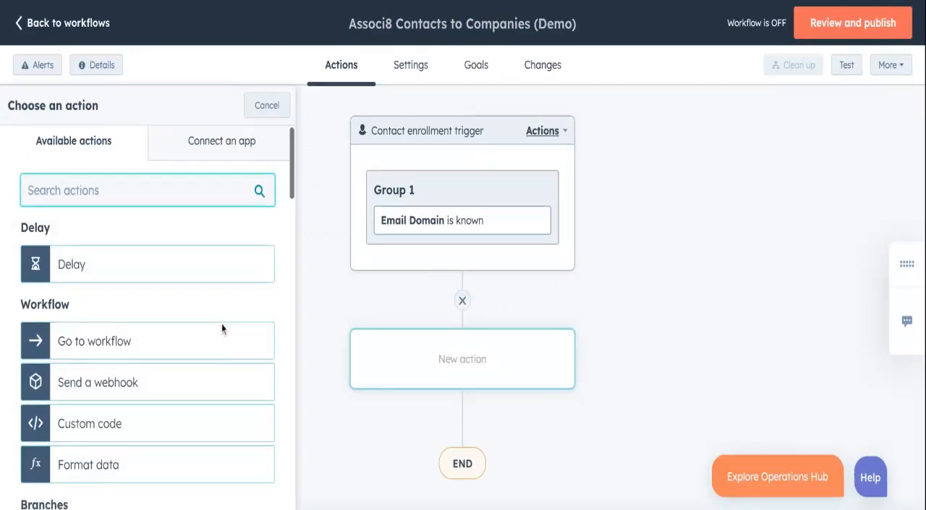
pyautogui.scroll(-3)
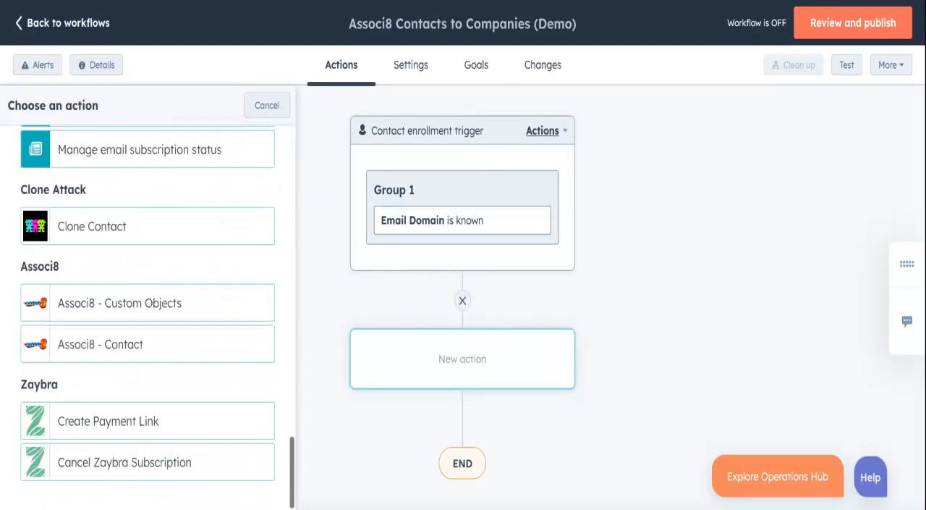
pyautogui.click(99, 344)
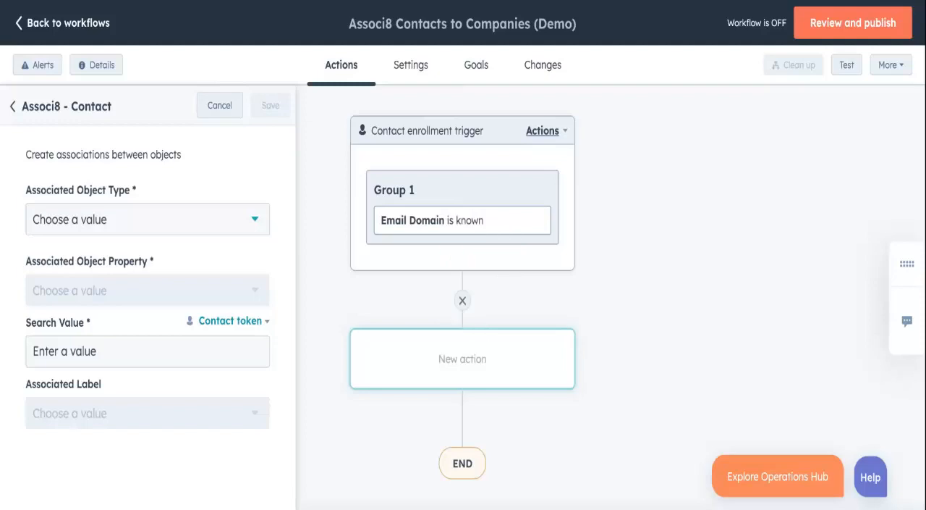
# - Set the Associ8 - Contact action's Associated Object Type to Company
pyautogui.click(147, 218)
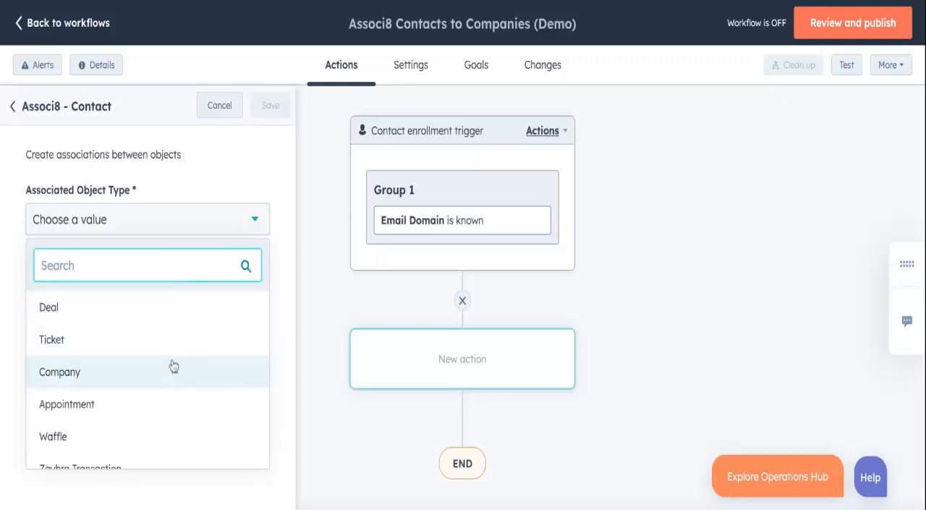
pyautogui.click(59, 371)
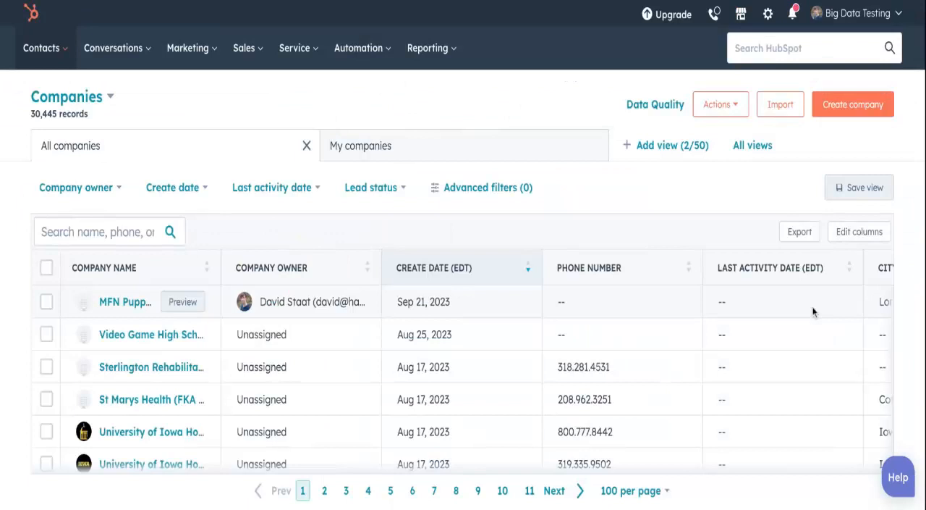
pyautogui.scroll(-3)
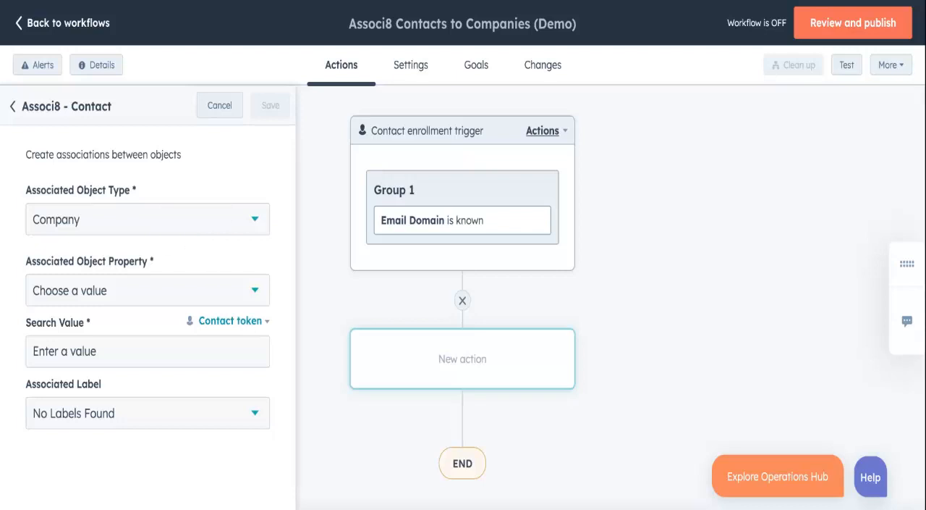
# - Choose Company Domain Name as the Associated Object Property to match on
pyautogui.click(255, 291)
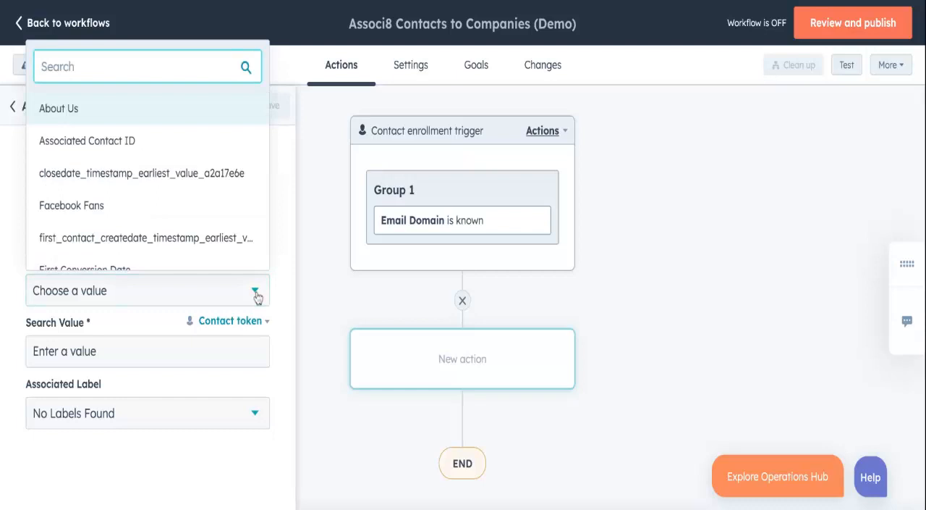
pyautogui.write('Company')
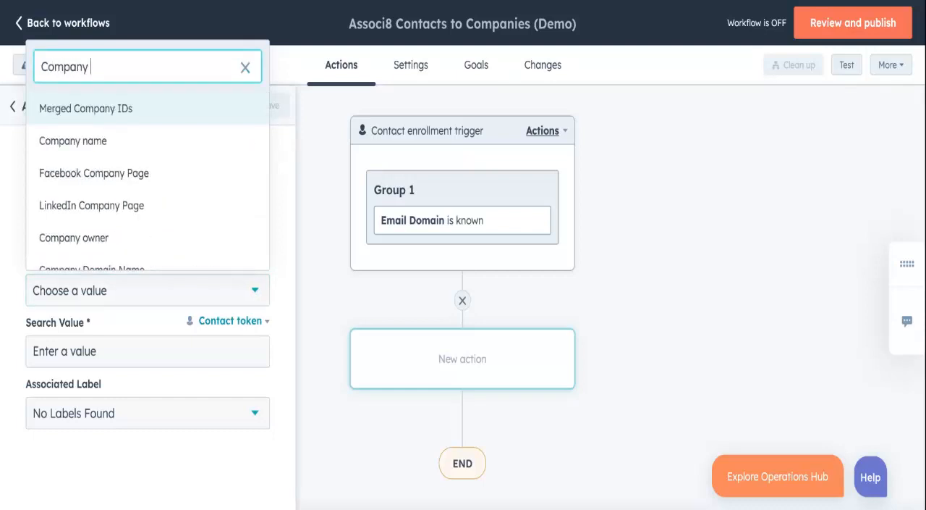
pyautogui.click(92, 268)
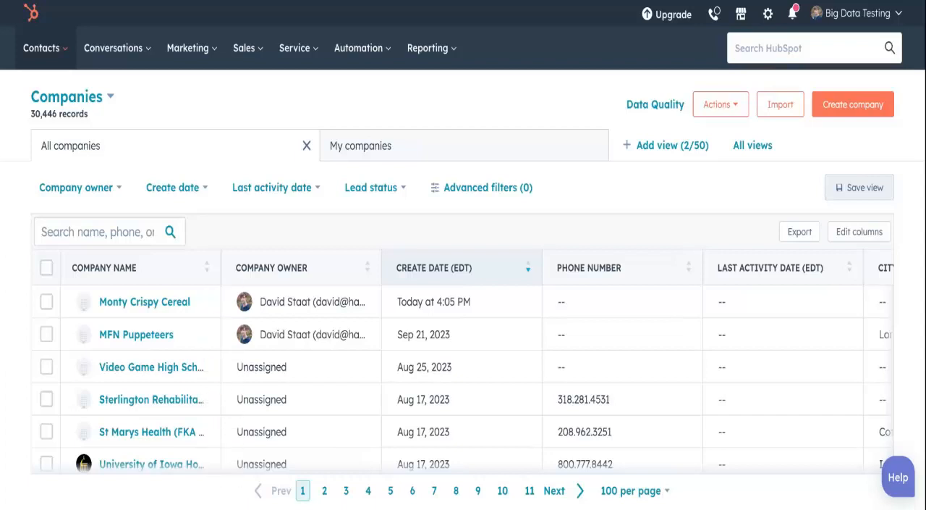
pyautogui.moveTo(131, 301)
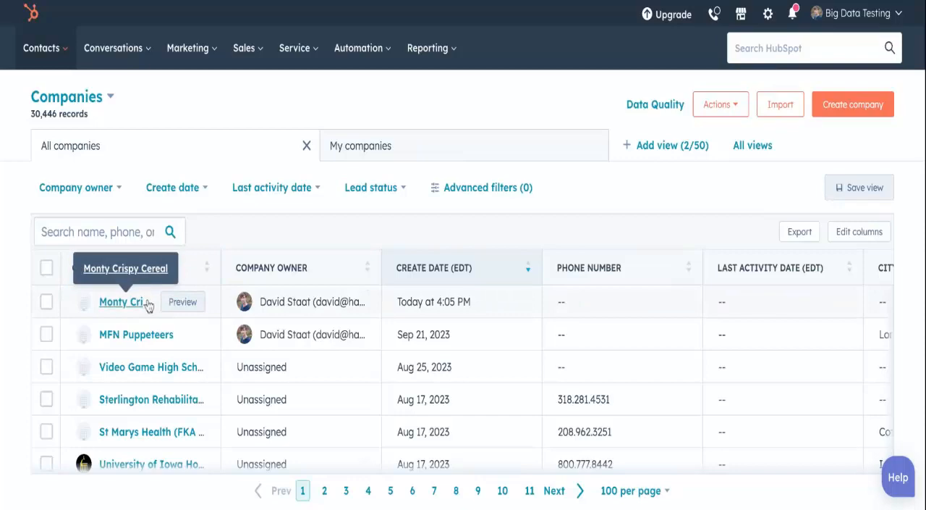
# - Search the Companies list for Techmax and open its company record
pyautogui.click(120, 302)
pyautogui.write('T')
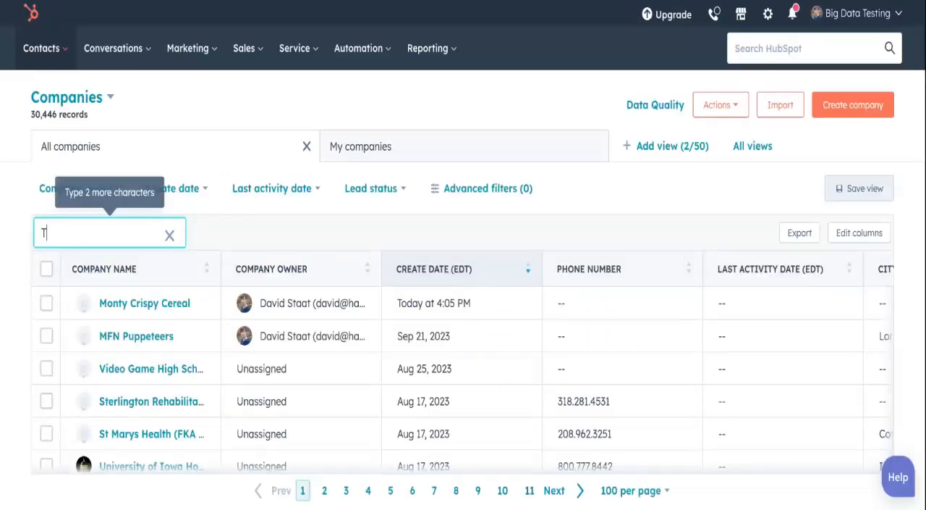
pyautogui.write('echmax')
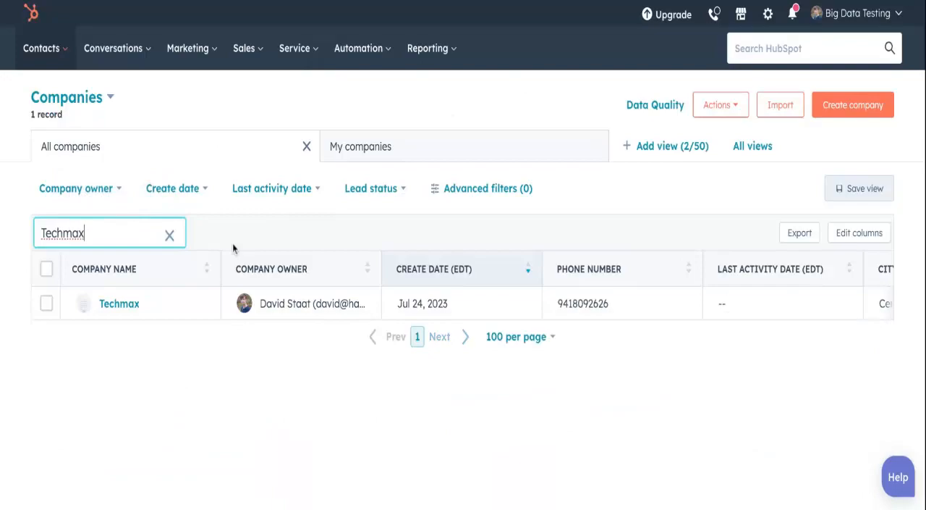
pyautogui.click(118, 304)
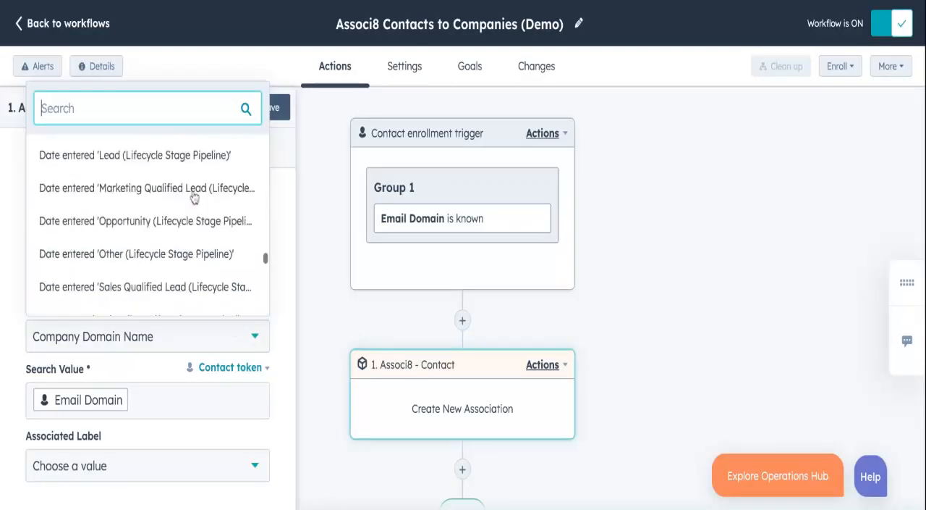
# - Match the company County property against the contact's County Name token
pyautogui.scroll(3)
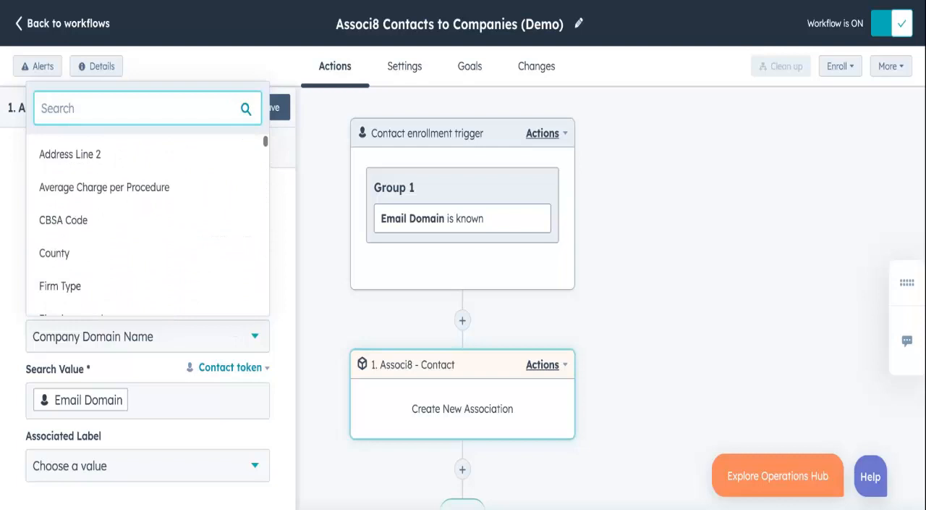
pyautogui.click(54, 252)
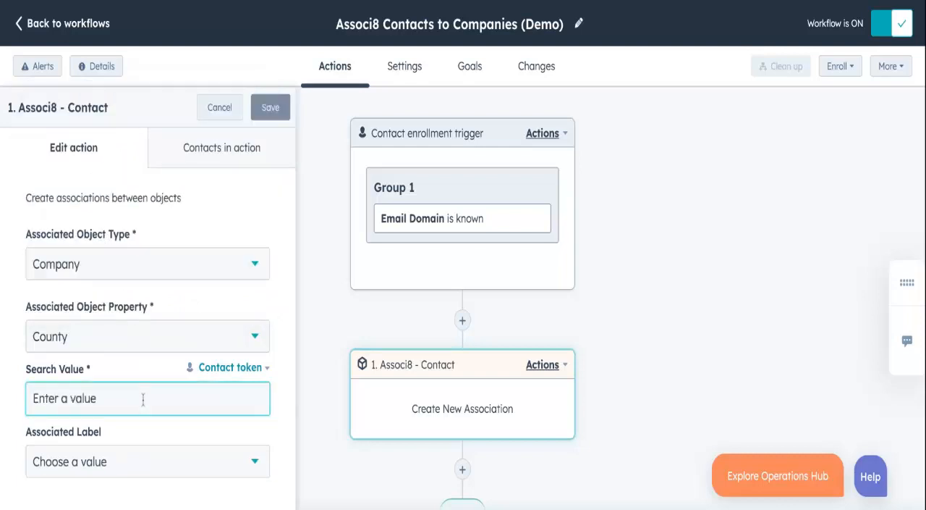
pyautogui.click(226, 366)
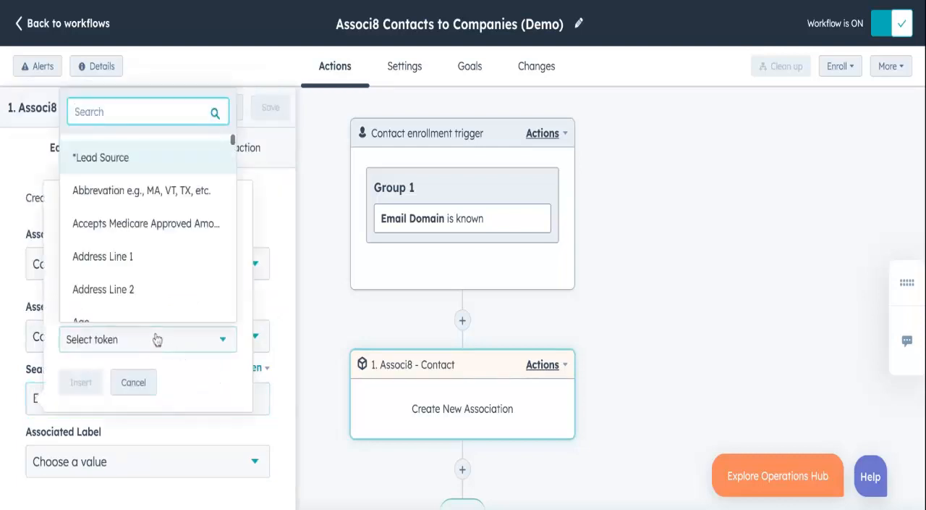
pyautogui.write('Count')
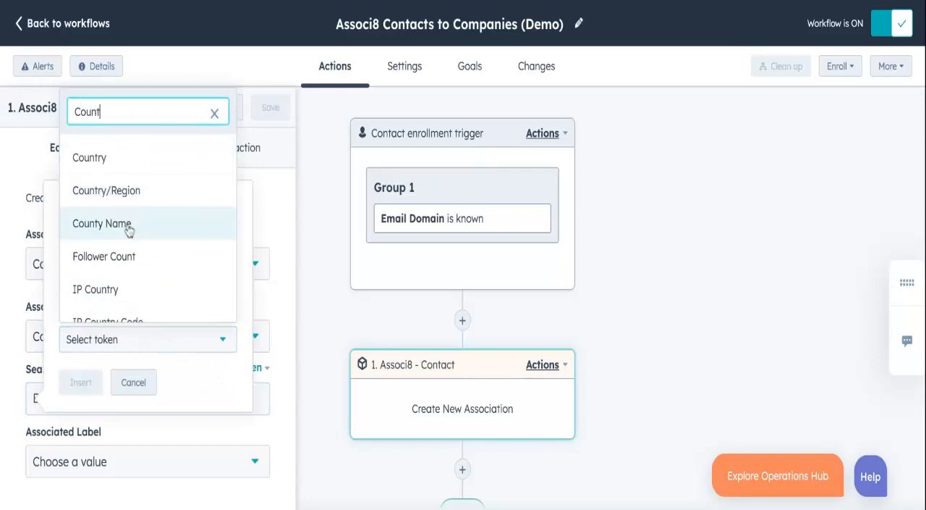
pyautogui.click(102, 223)
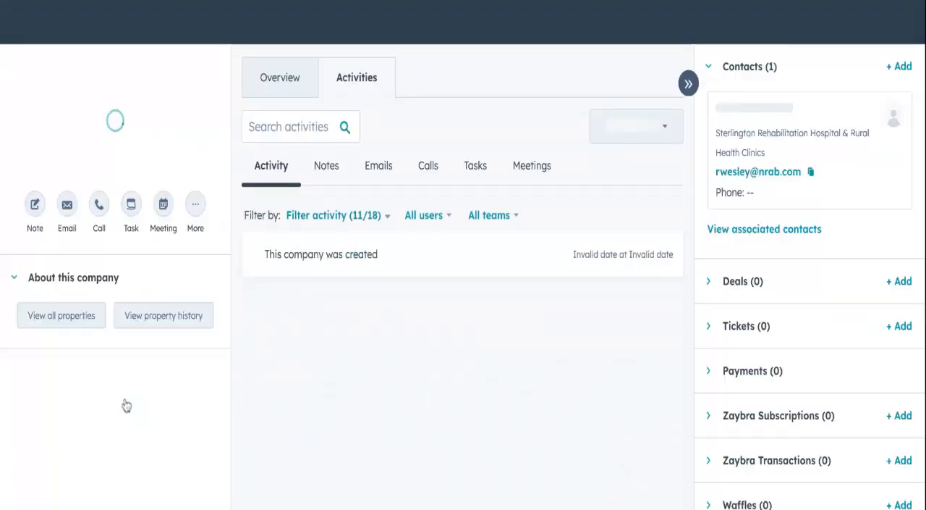
# - Return to the all-companies list and run a contact search by name
pyautogui.click(708, 65)
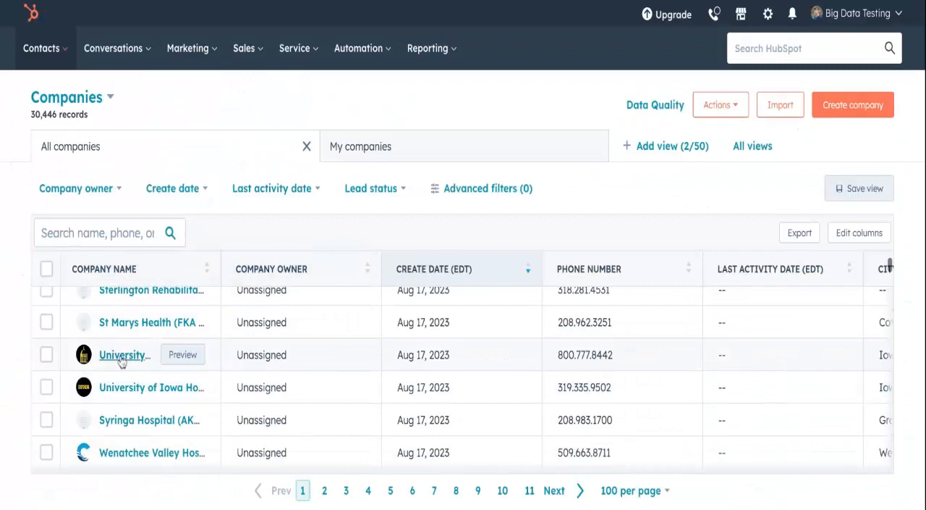
pyautogui.scroll(3)
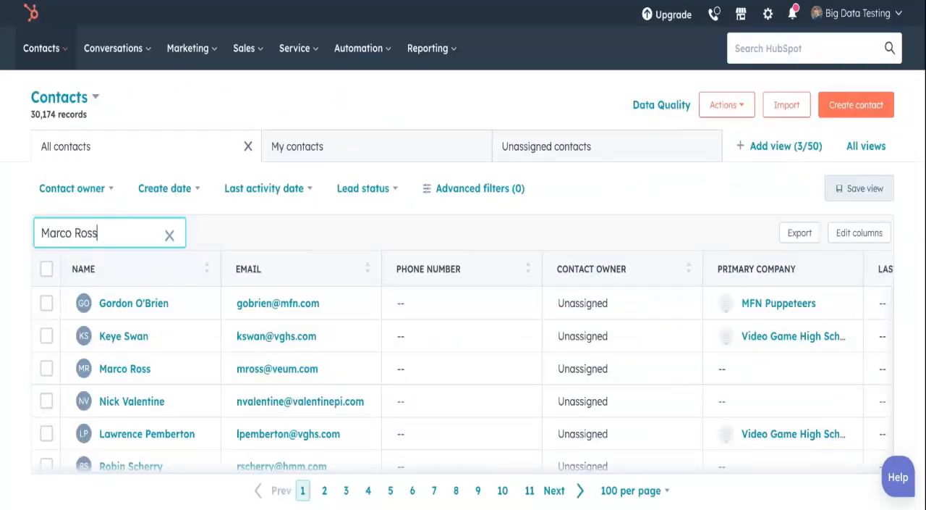
pyautogui.press('Return')
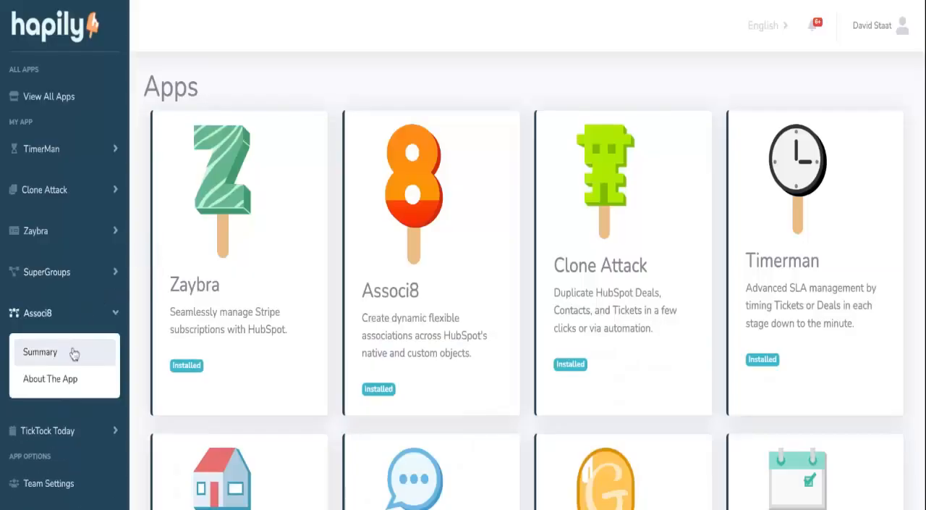
# - View the Associ8 association summary, then switch to the Ticket to Deal Association workflow
pyautogui.click(40, 351)
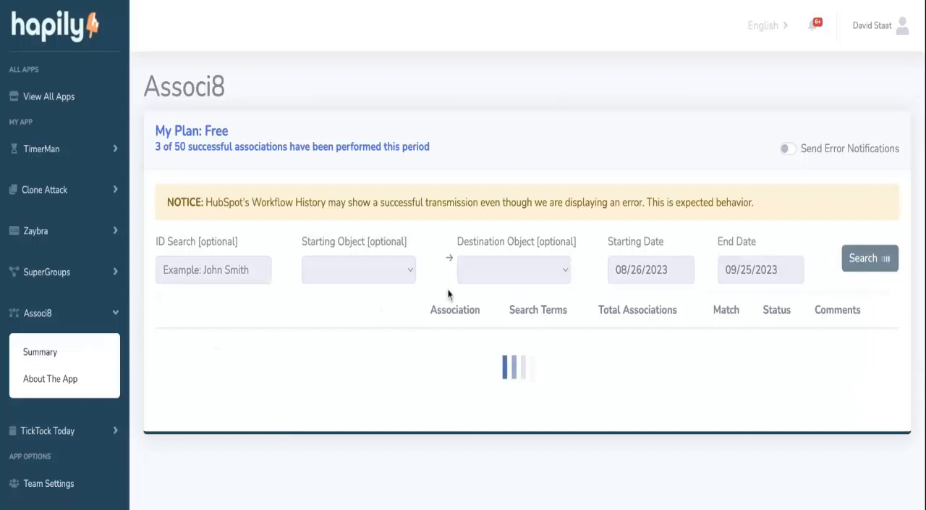
pyautogui.click(870, 258)
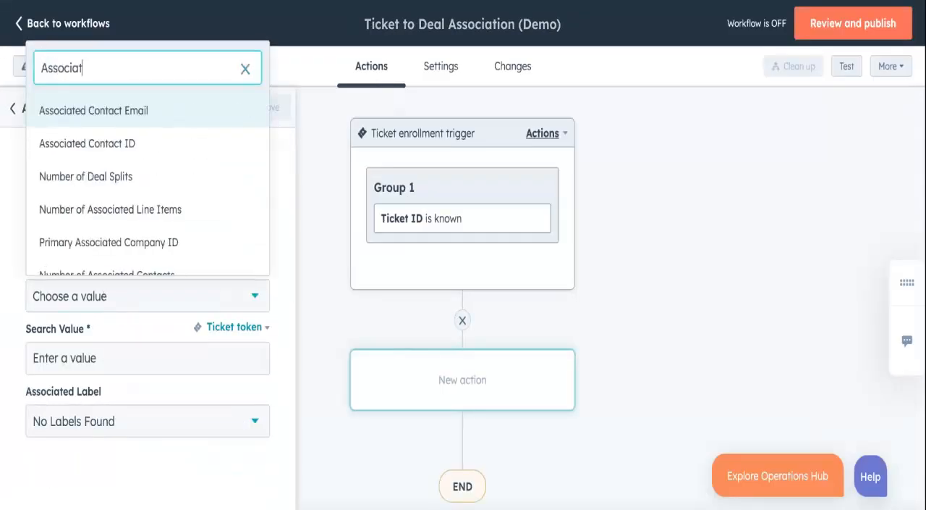
# - Match company County to the Event Location (County) token in the Associ8 action
pyautogui.click(87, 143)
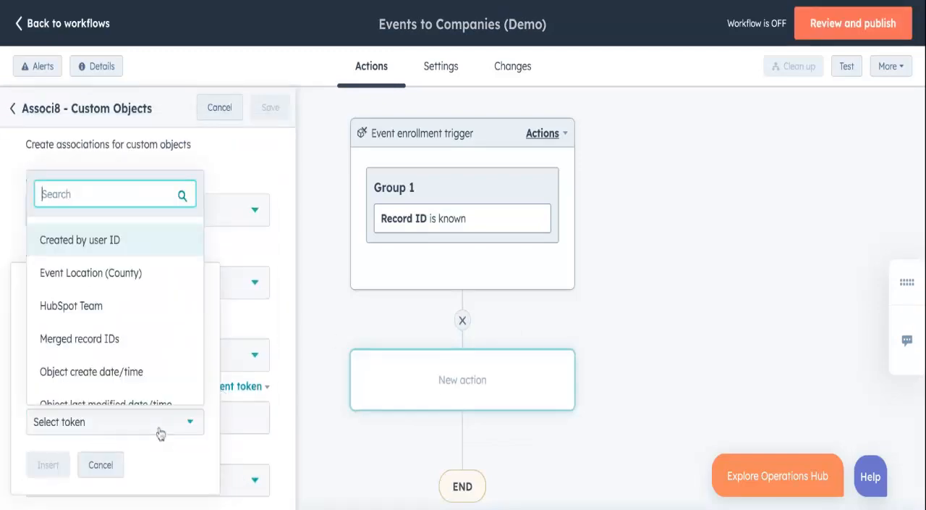
pyautogui.click(90, 273)
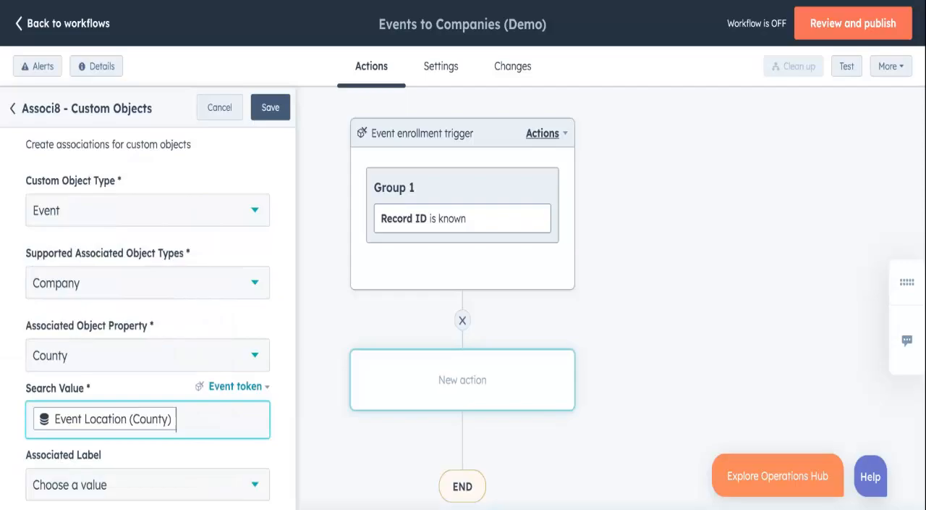